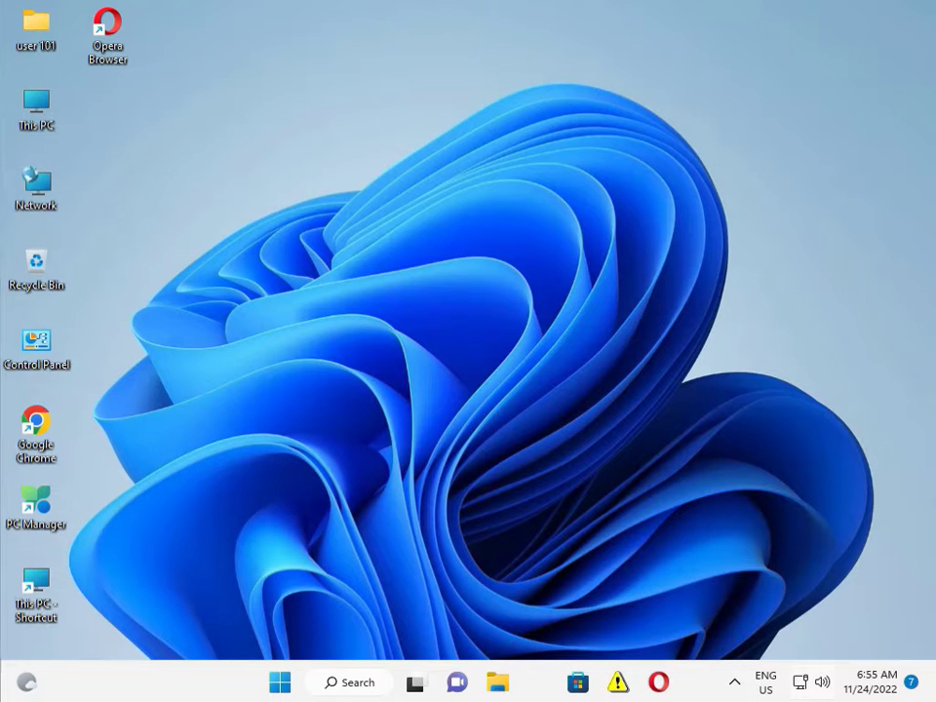
mouse_move(800, 681)
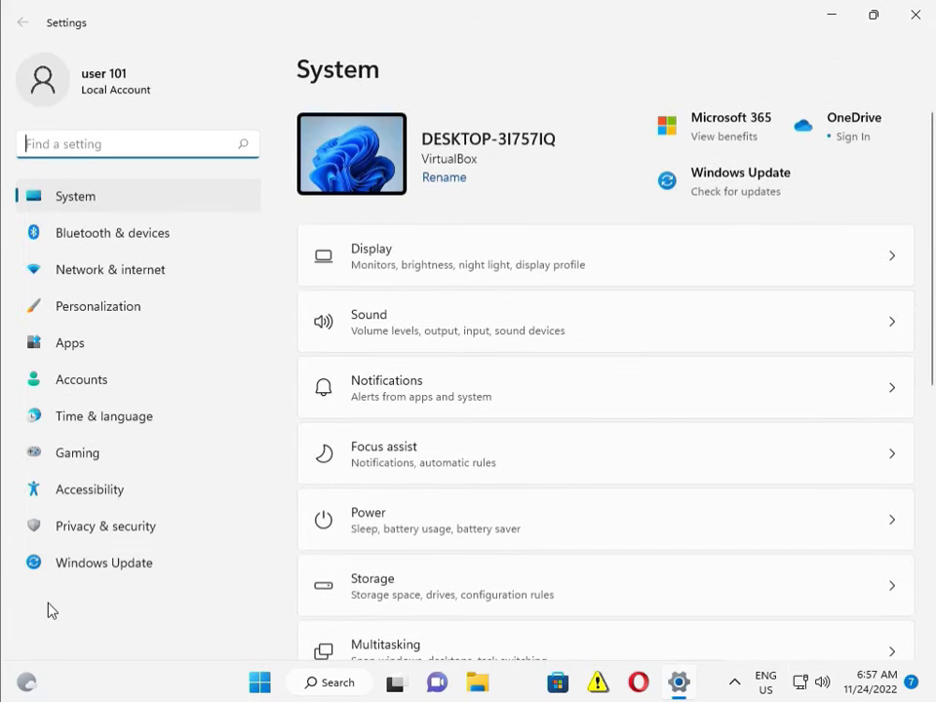
Step: Show the Windows Update page and confirm the system reports up to date
click(104, 563)
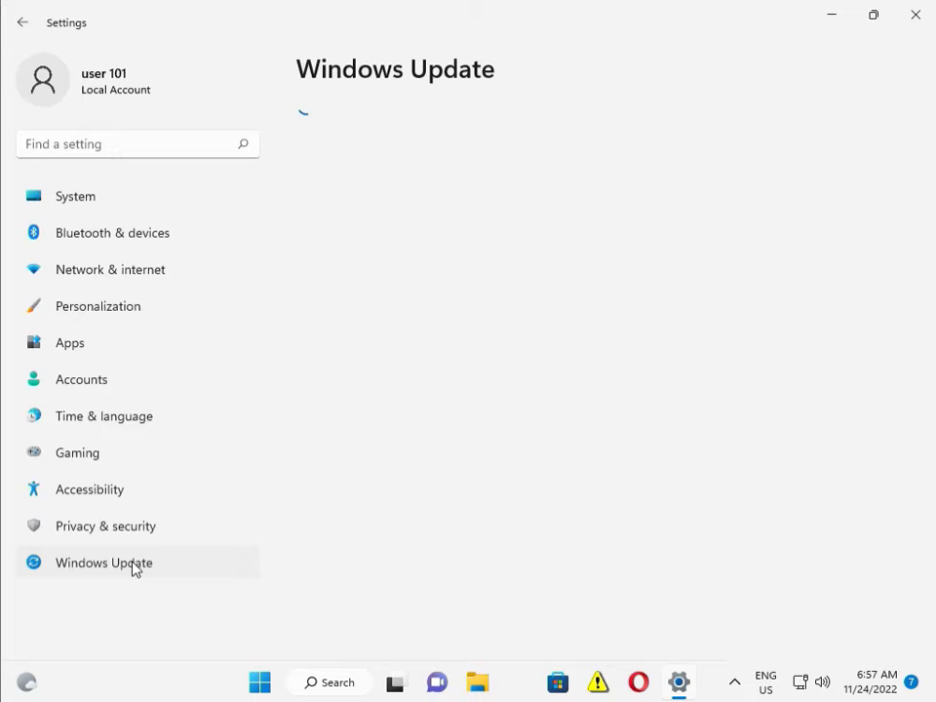
click(103, 563)
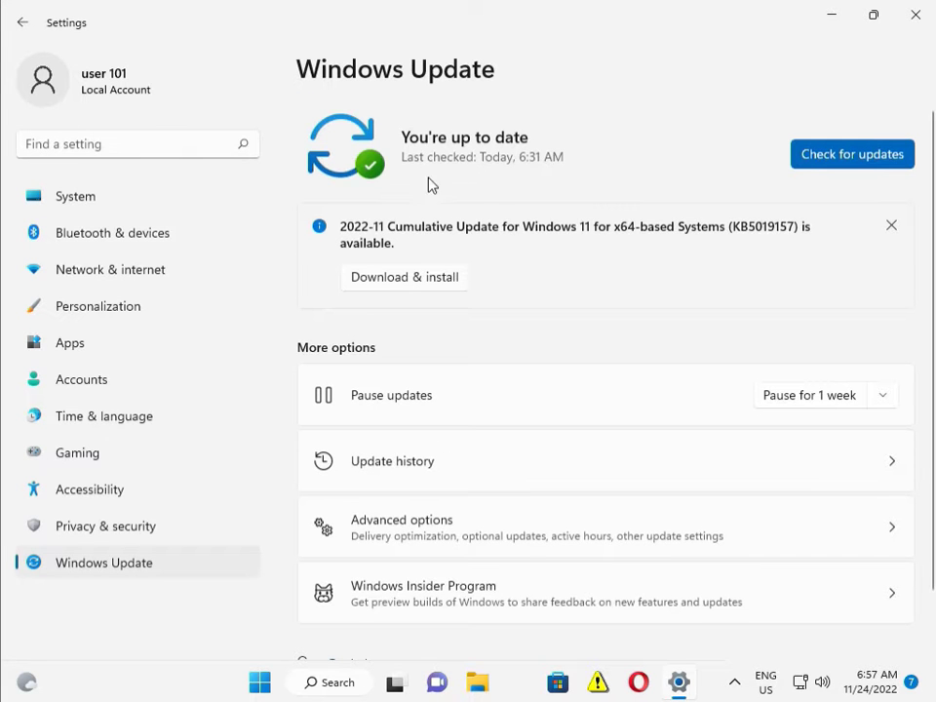
mouse_move(605, 134)
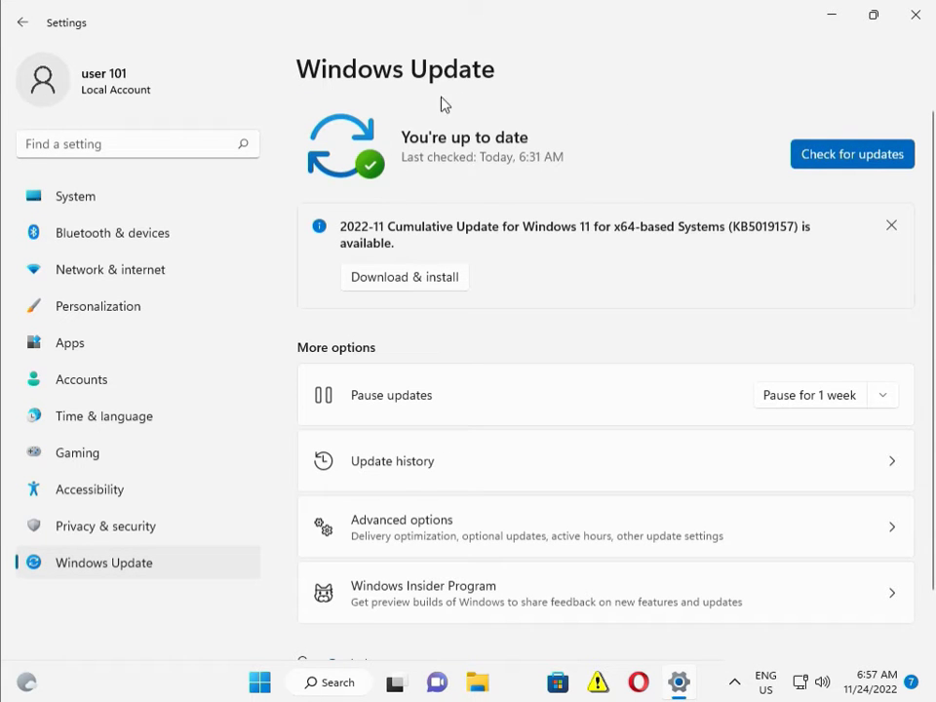
mouse_move(793, 108)
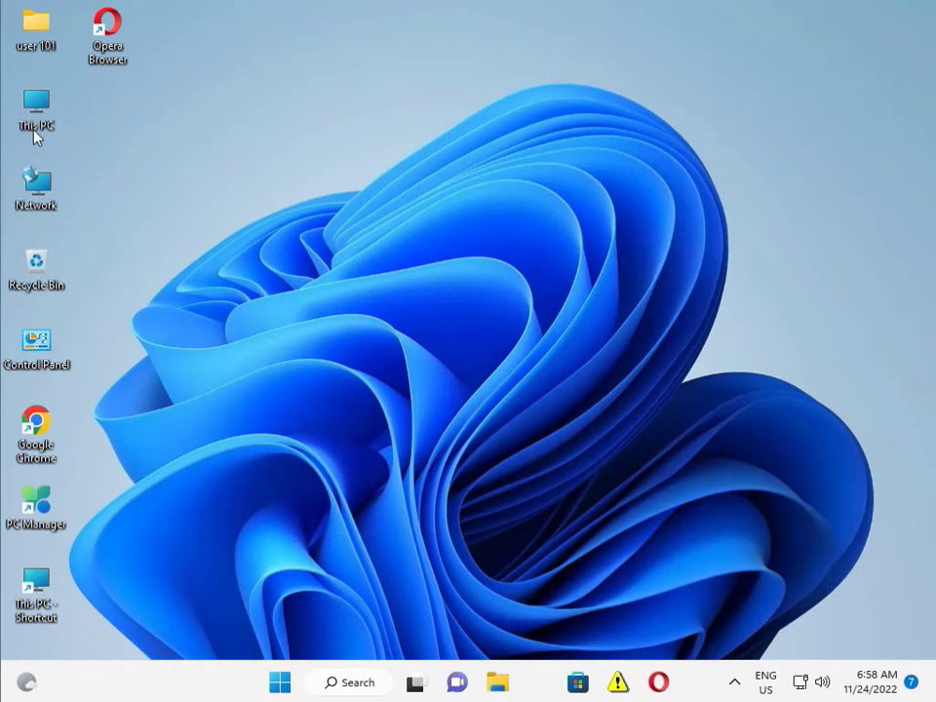
right_click(36, 112)
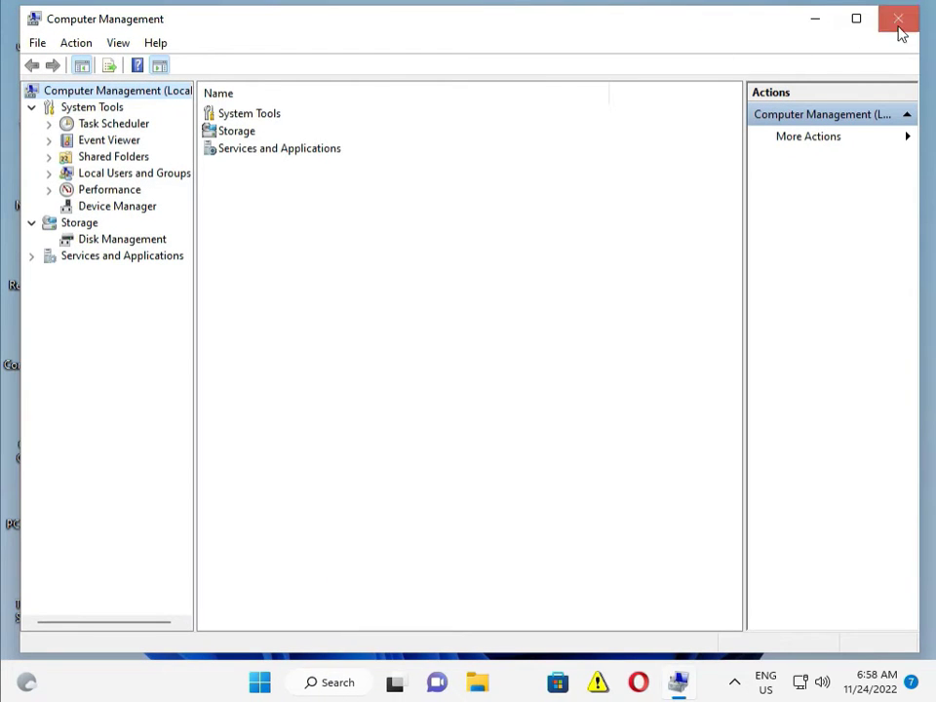
click(898, 19)
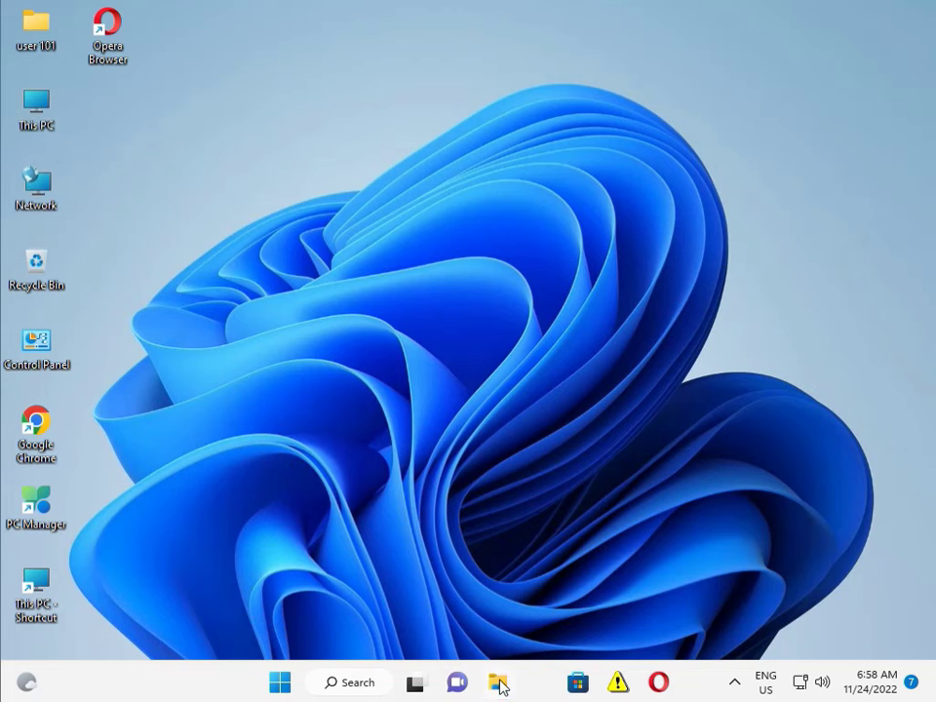
Step: Launch File Explorer and bring up the This PC context menu for Manage
click(498, 681)
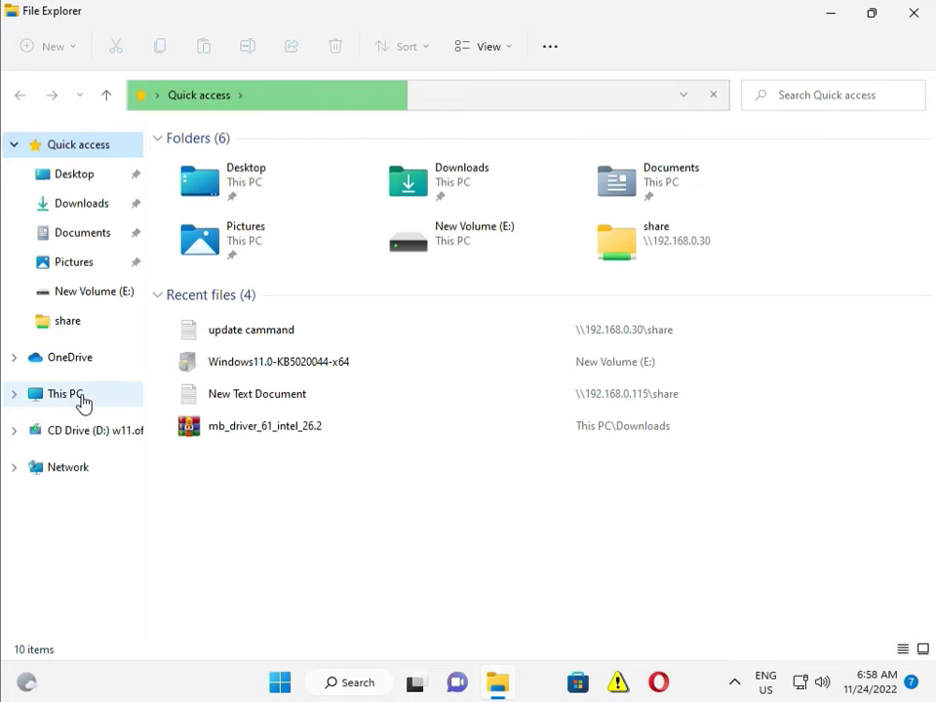
right_click(65, 393)
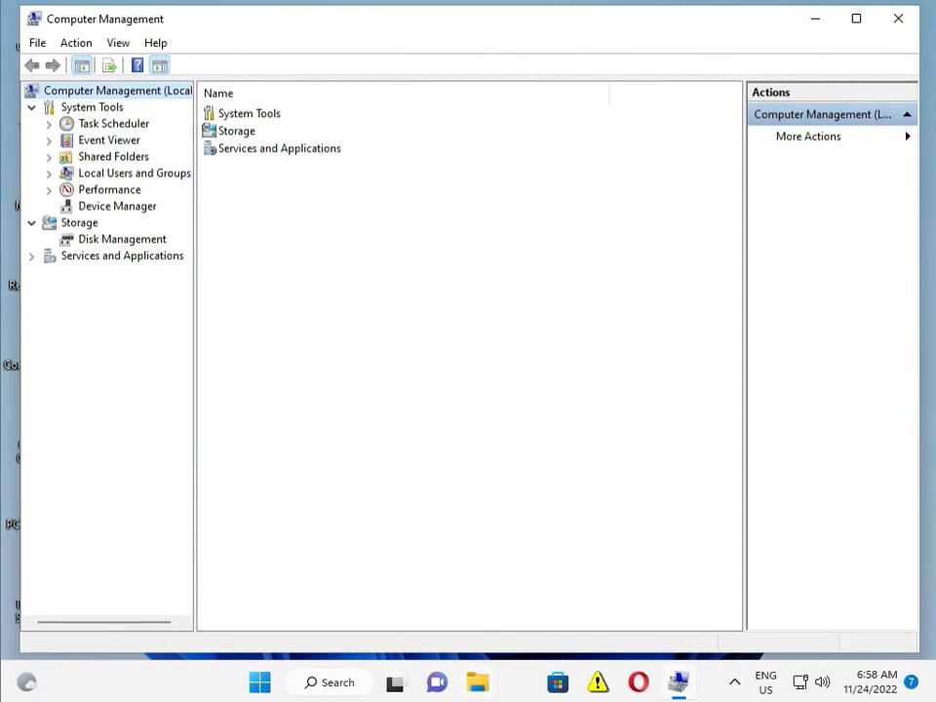
Step: Show Device Manager under System Tools and expand the Network adapters category
click(259, 681)
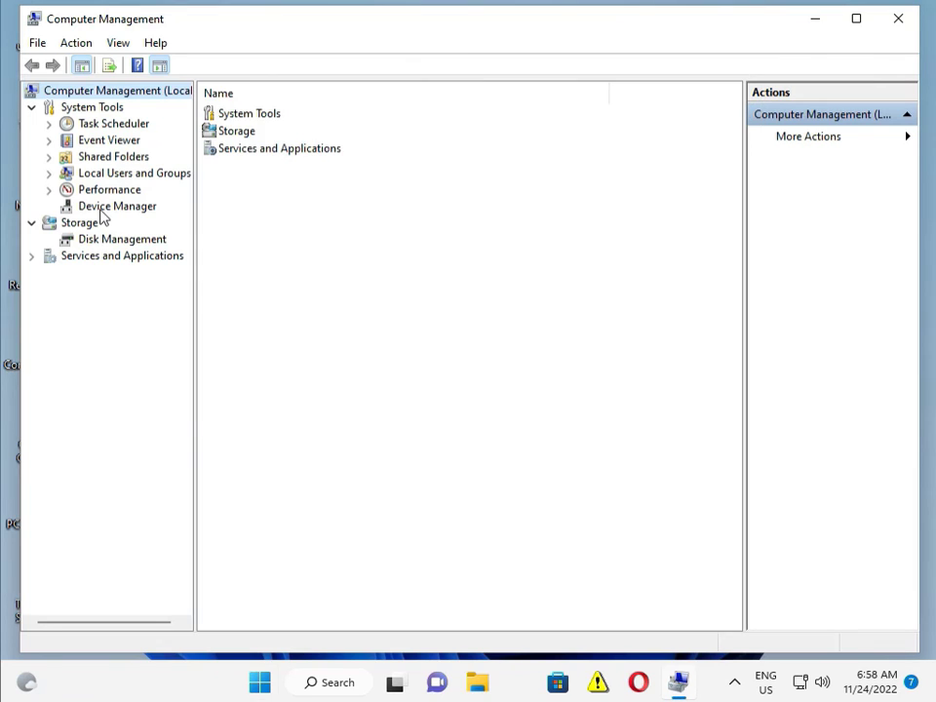
click(117, 205)
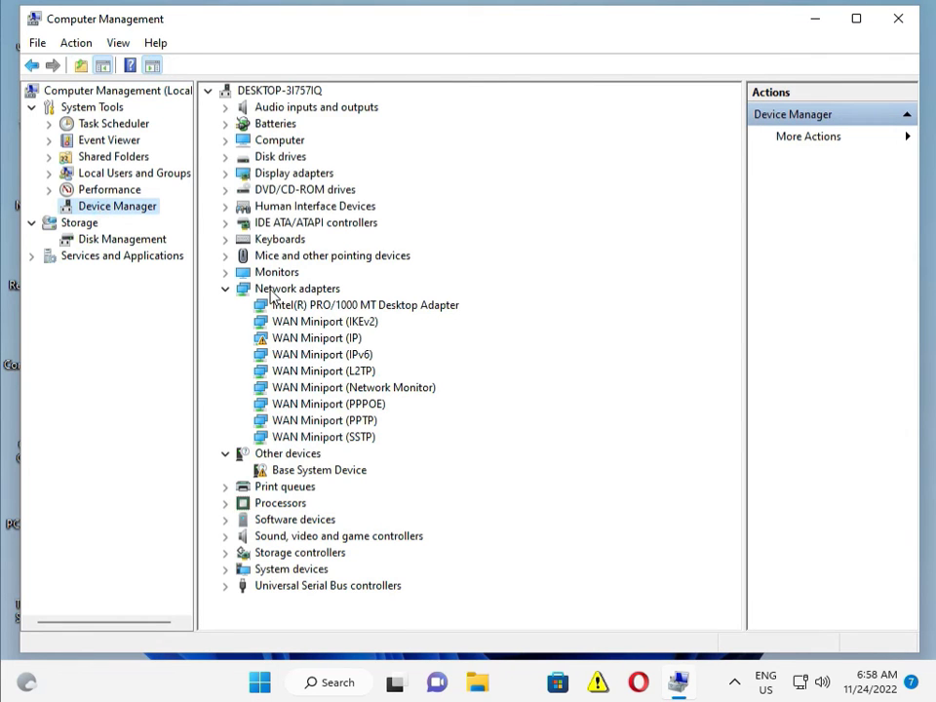
click(297, 289)
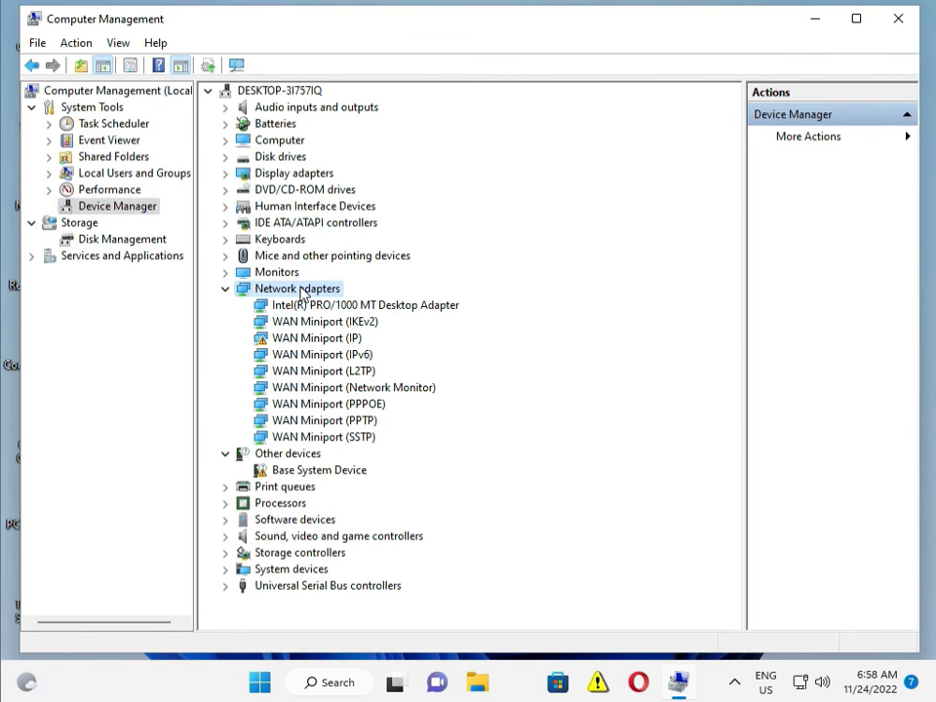